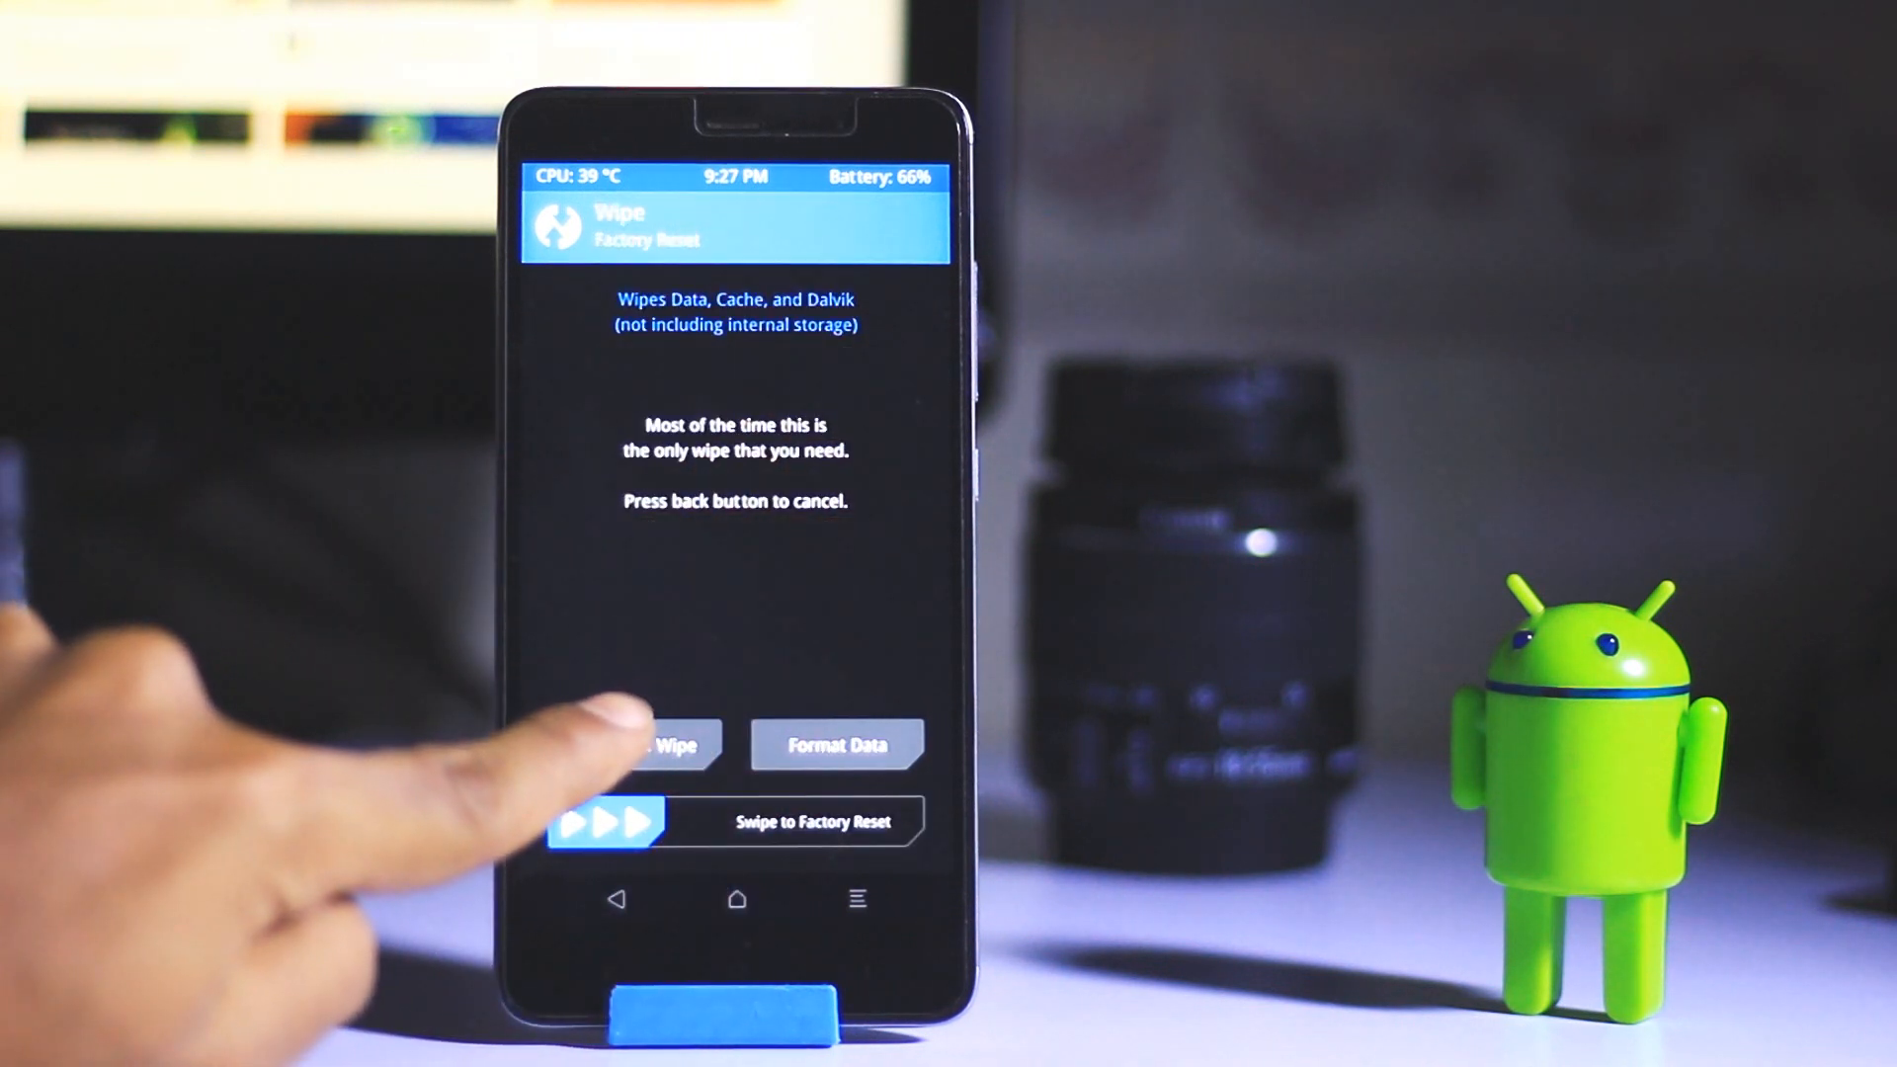
Select open_gapps-arm64-7.1-nano-20161230.zip in /external_sd/OFFICIAL lineage 14.1 to queue it for flashing.
left_click(641, 744)
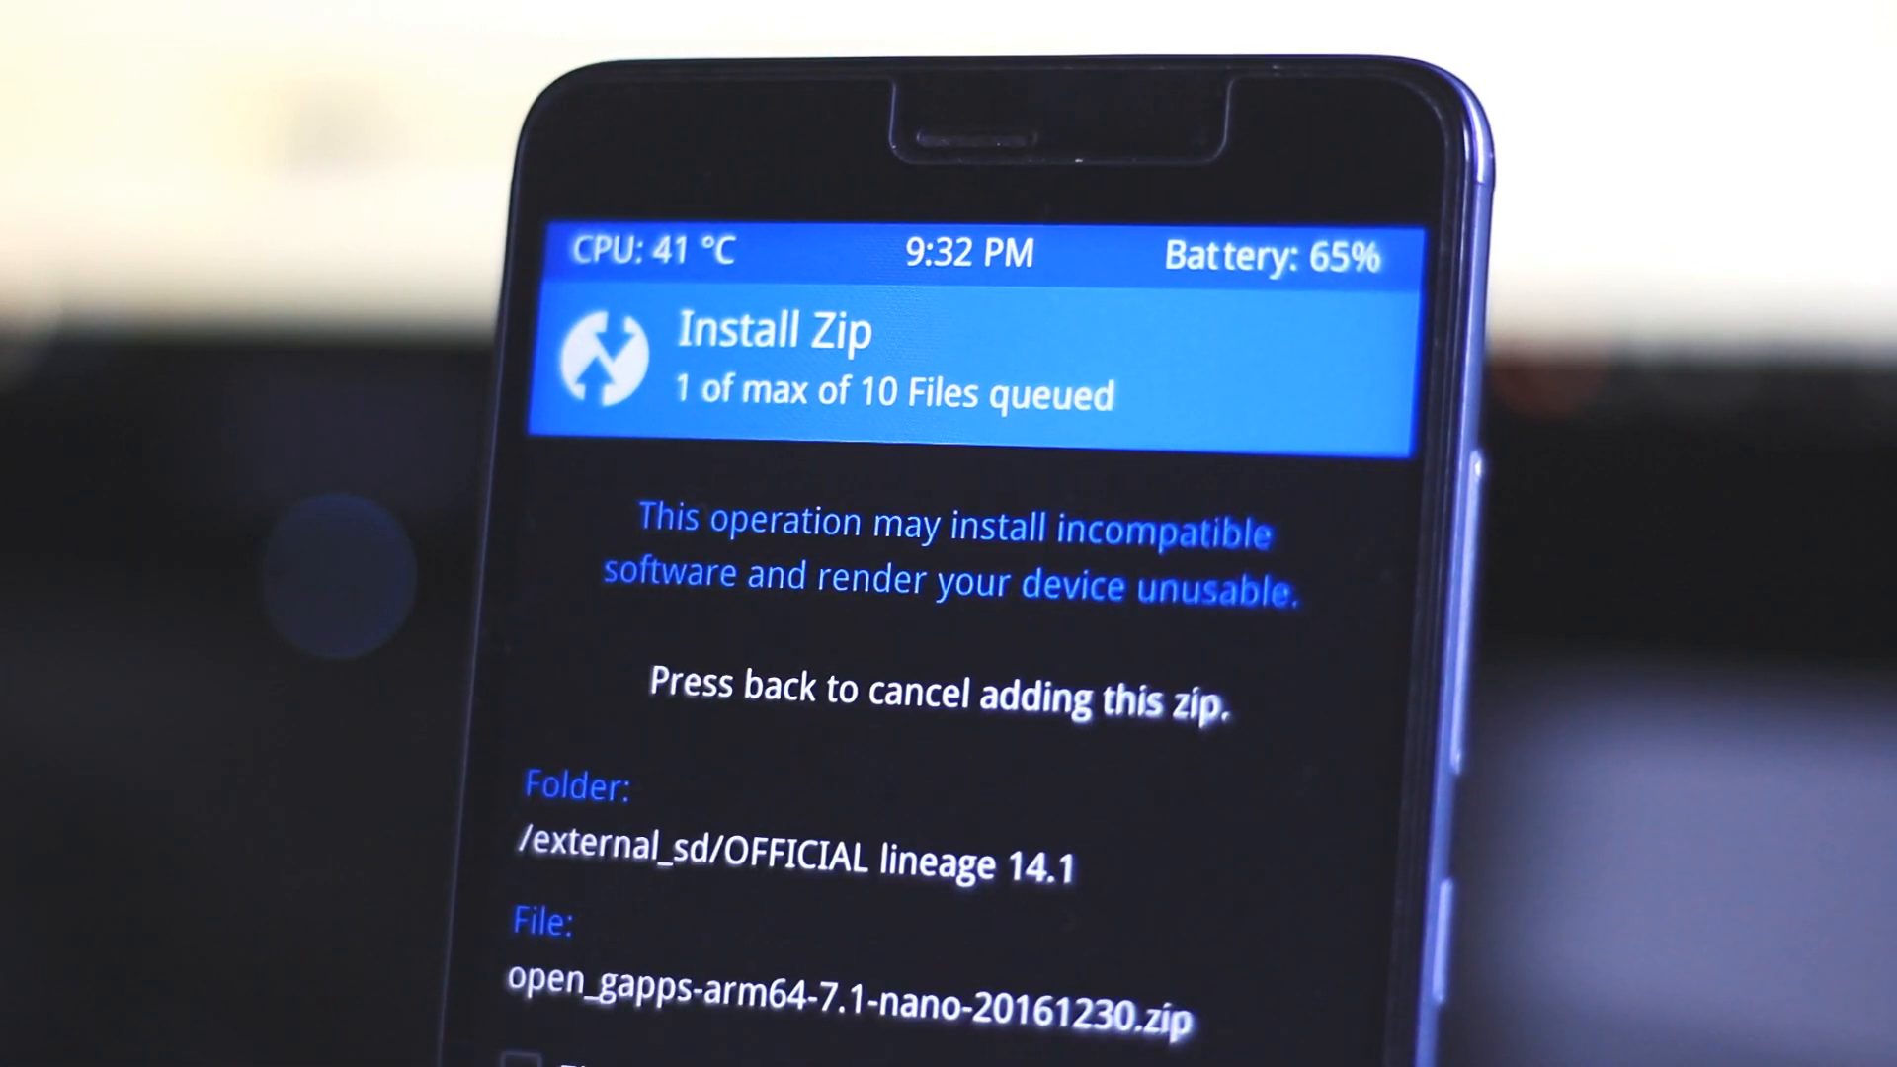
scroll("down", 3)
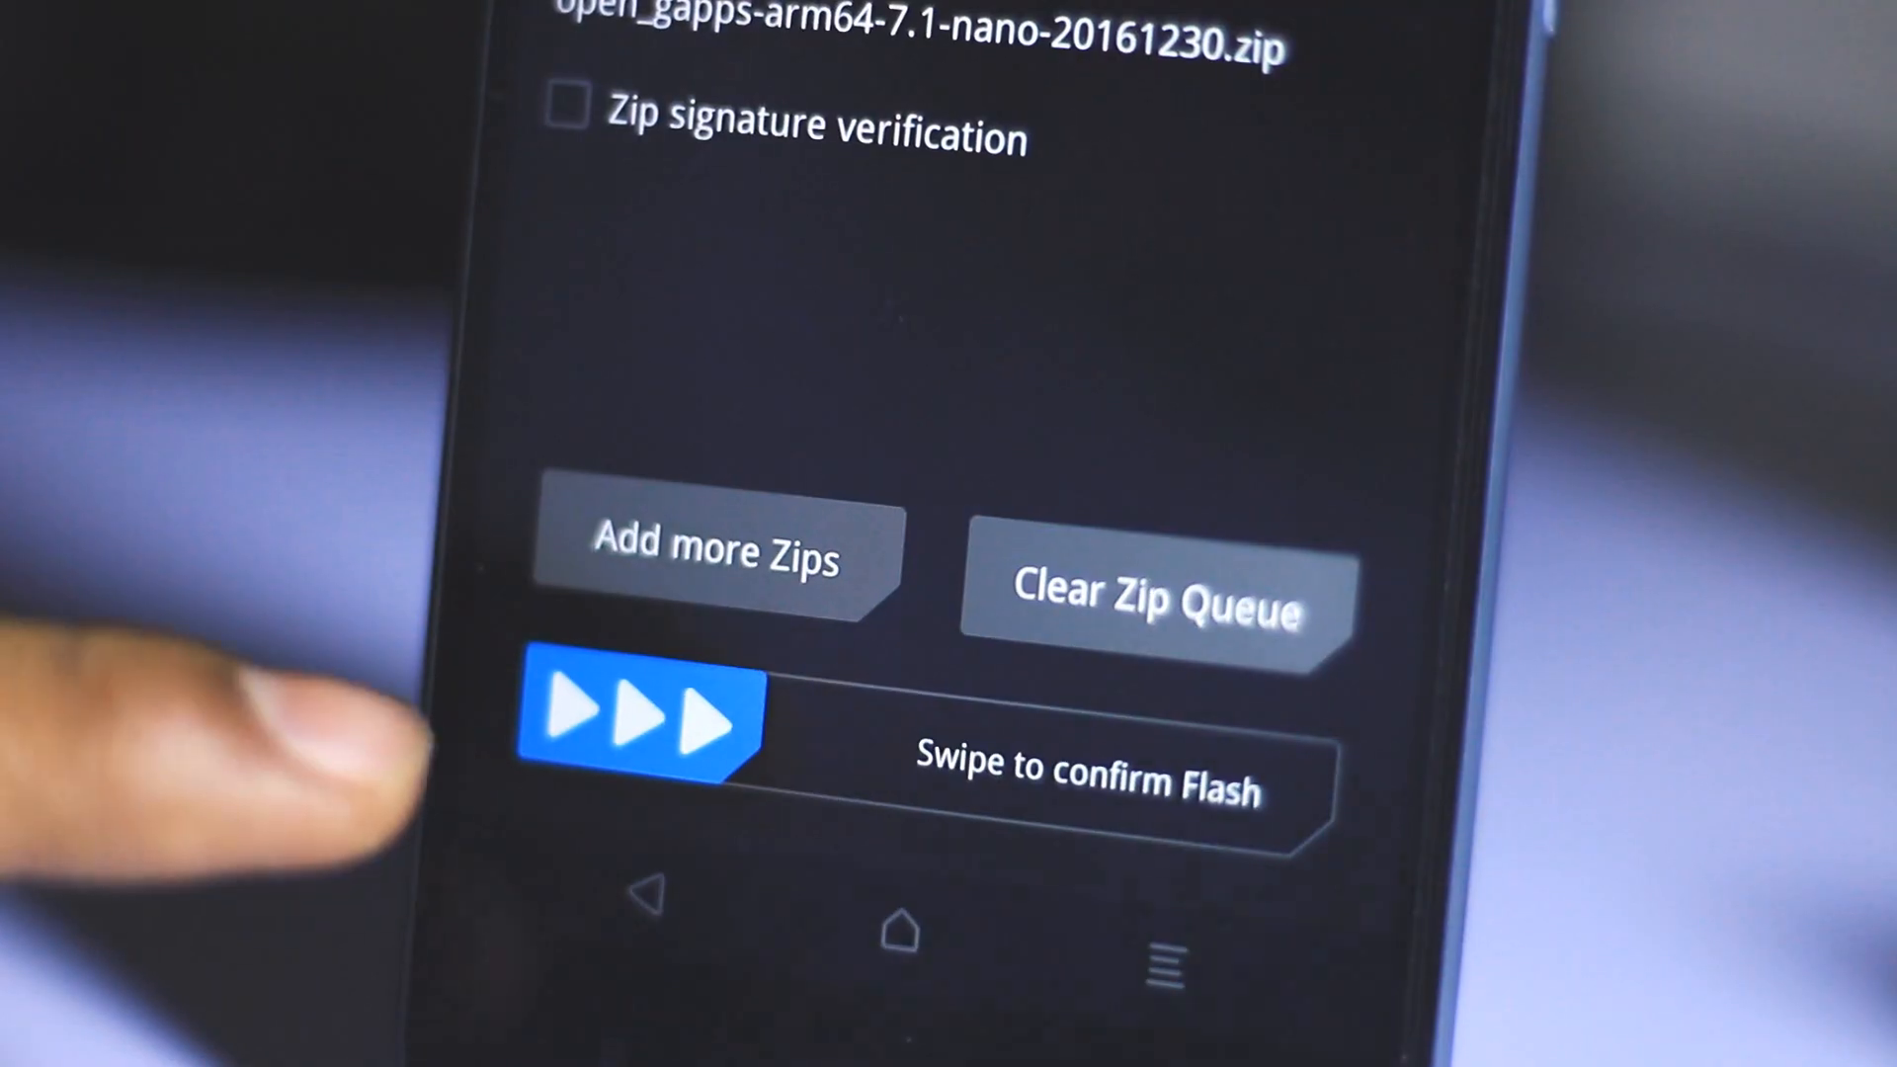